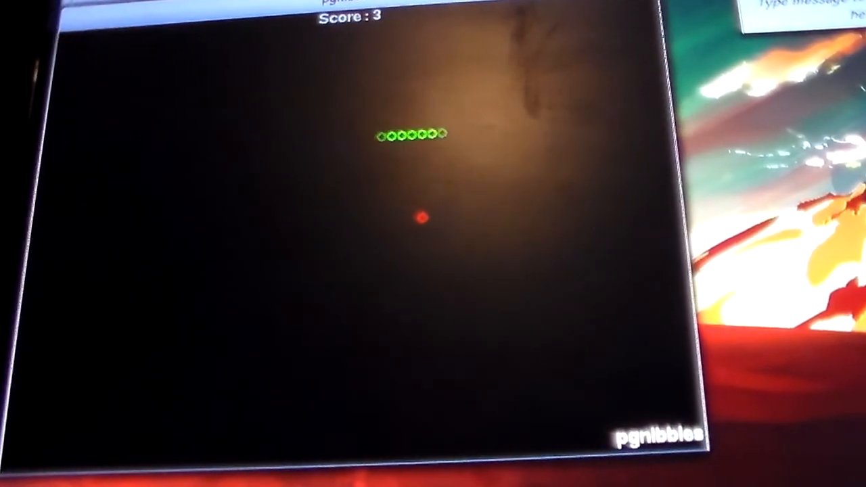
# - Move down from the pygame imports to the snake class's __init__, add, head, body and remove methods
pyautogui.press('Down')
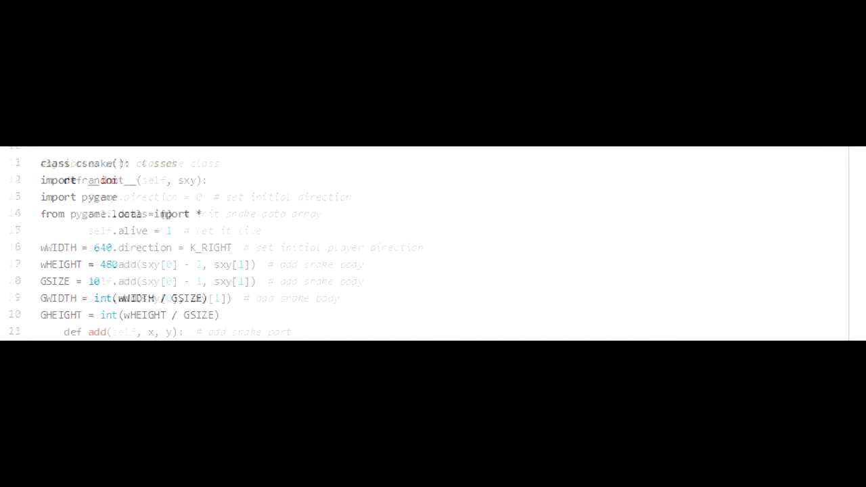
# - Scroll to the csnake __init__, add, head and body methods, with body returning all parts except the head
pyautogui.scroll(-3)
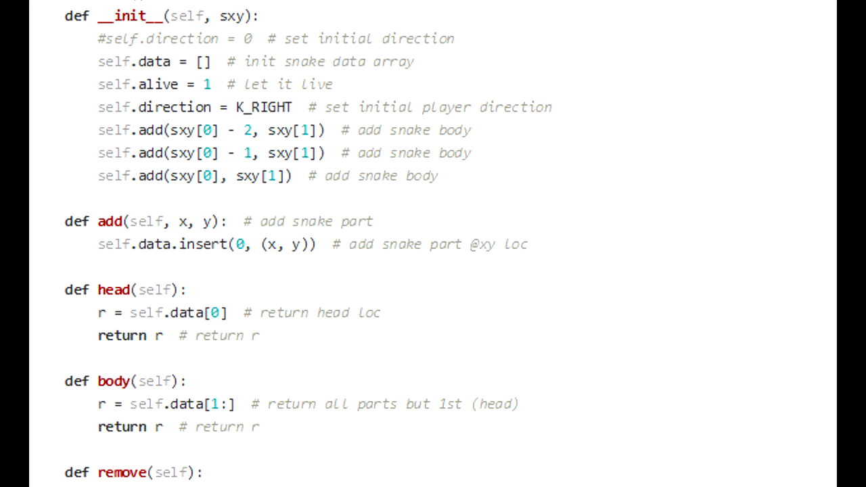
# - Scroll to remove popping the tail, the eatingself death check and the start of capple
pyautogui.scroll(-3)
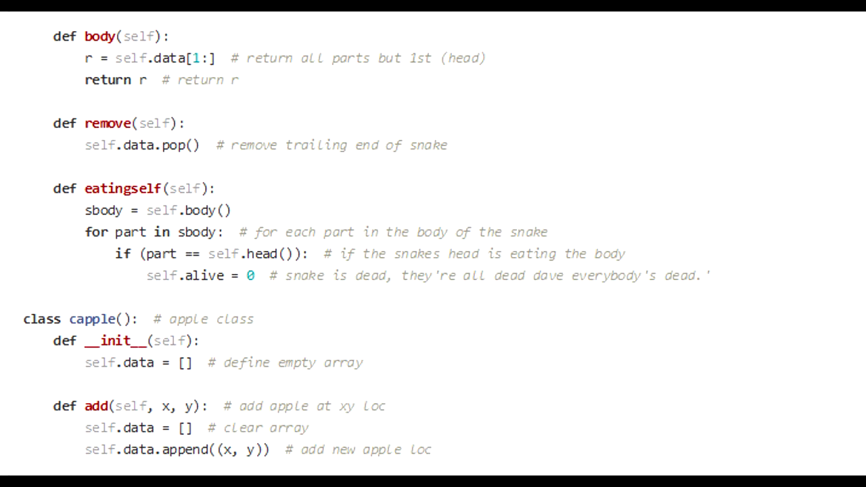
# - Scroll to capple.add, the cscore point accumulator and the start of cparticle
pyautogui.scroll(-3)
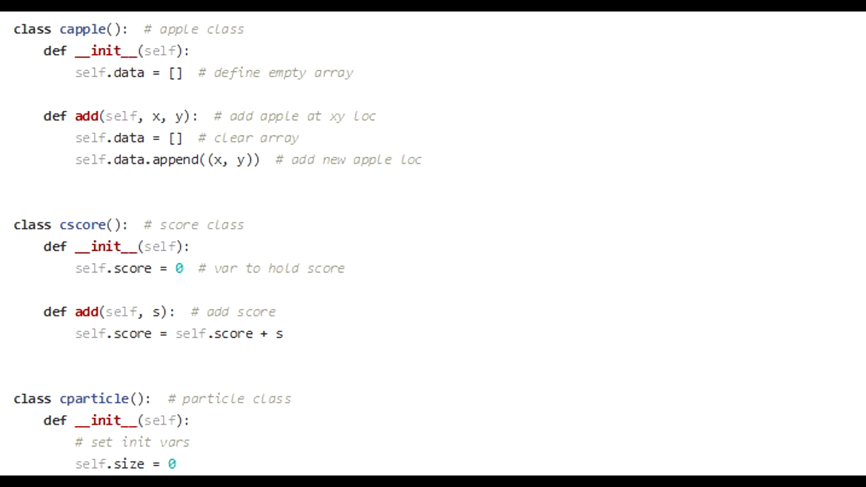
# - Scroll through cparticle's initial variables to seedrandom setting position and random colour
pyautogui.scroll(-3)
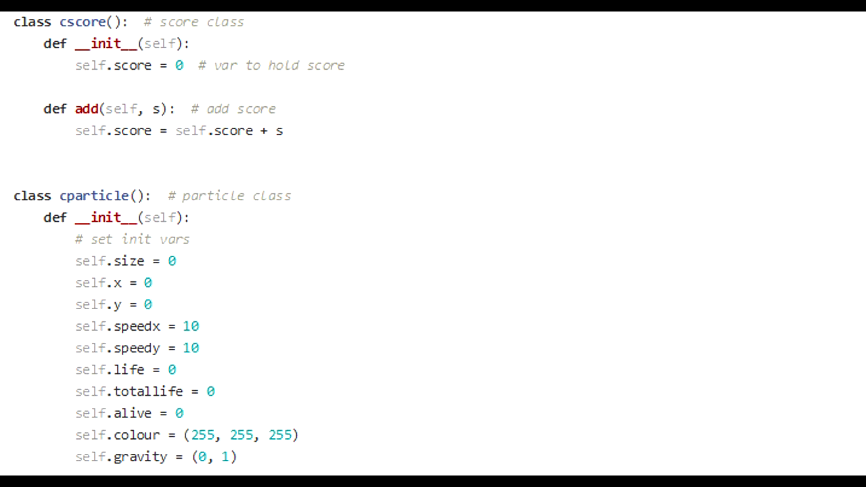
pyautogui.scroll(-3)
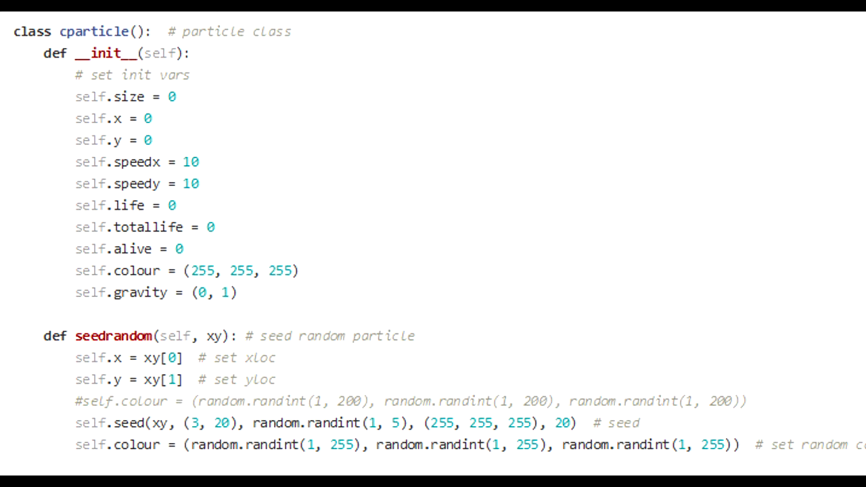
# - Scroll past cparticle.seed to the move method and the start of the cparticles group class
pyautogui.scroll(-3)
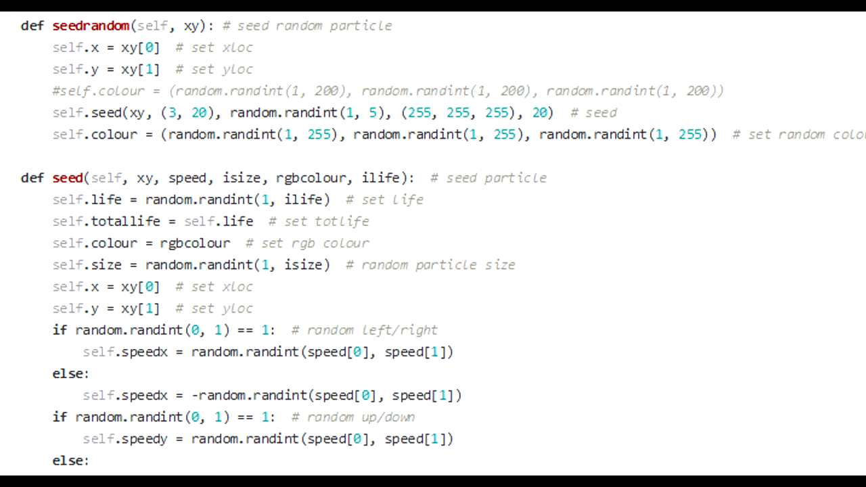
pyautogui.scroll(-3)
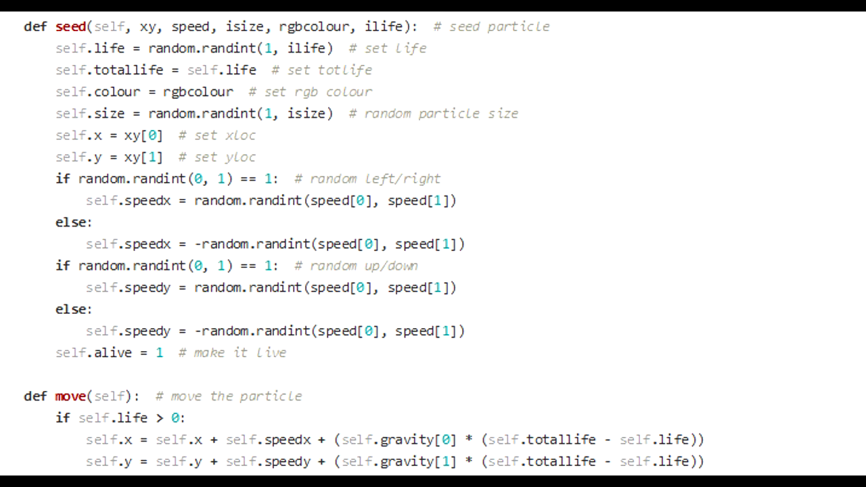
pyautogui.scroll(-3)
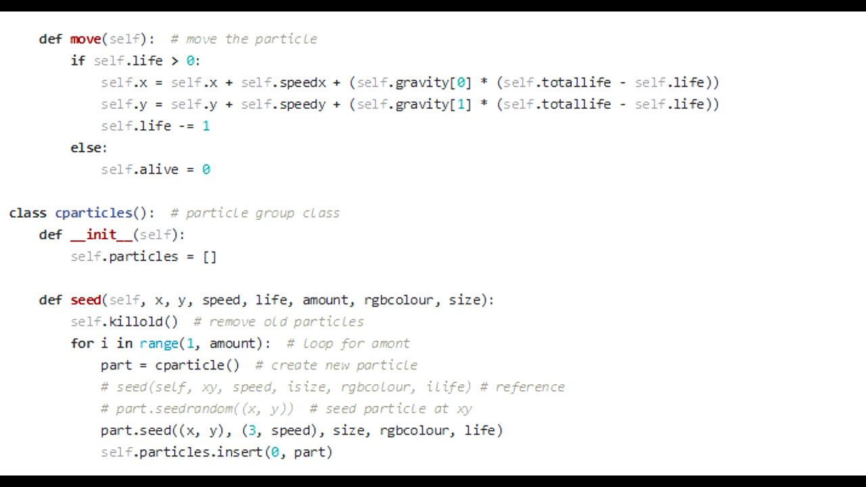
# - Scroll through cparticles seedrandom, move and killold to where csounds begins
pyautogui.scroll(-3)
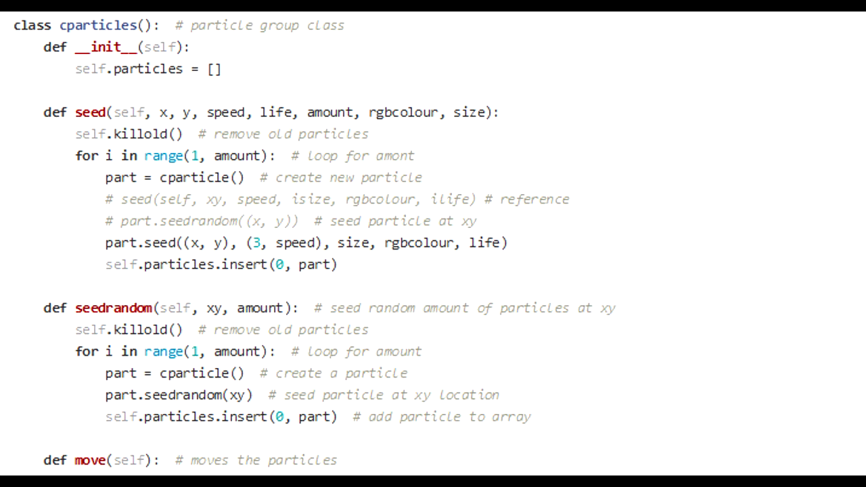
pyautogui.scroll(-3)
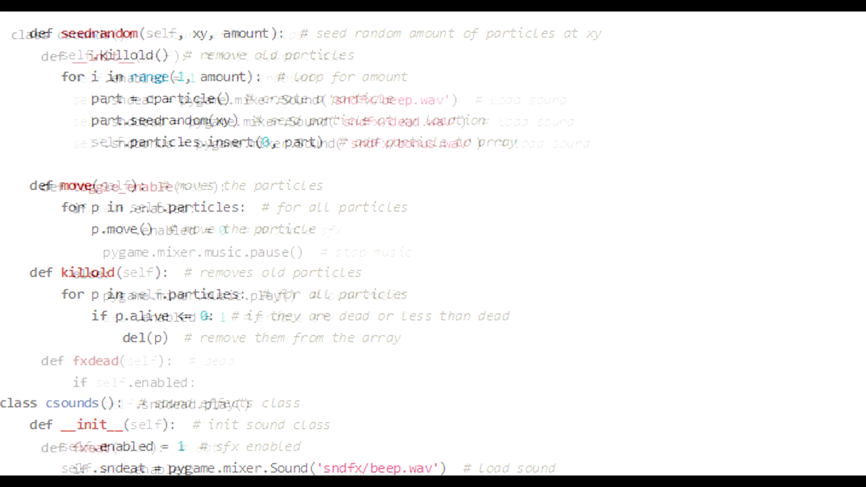
# - Scroll to csounds loading three sounds, with toggle_enable, fxdead and the start of fxeat
pyautogui.scroll(-3)
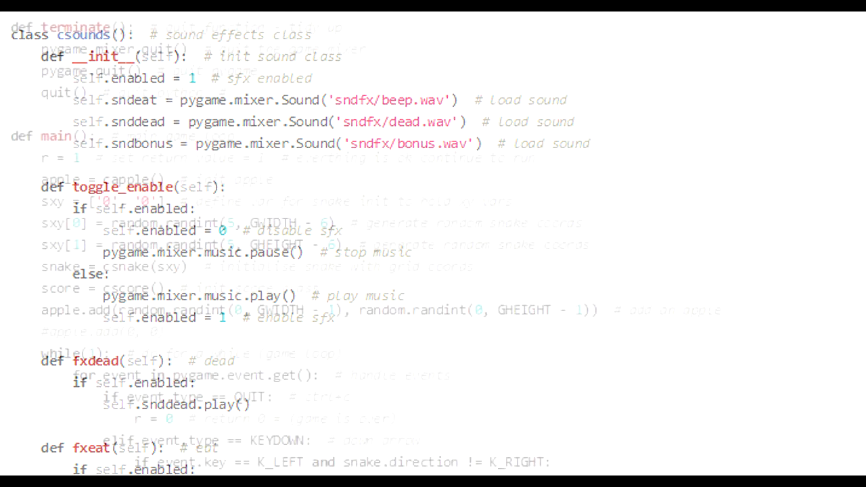
# - Scroll to terminate() and main() setting up apple, snake, score and event handling
pyautogui.scroll(3)
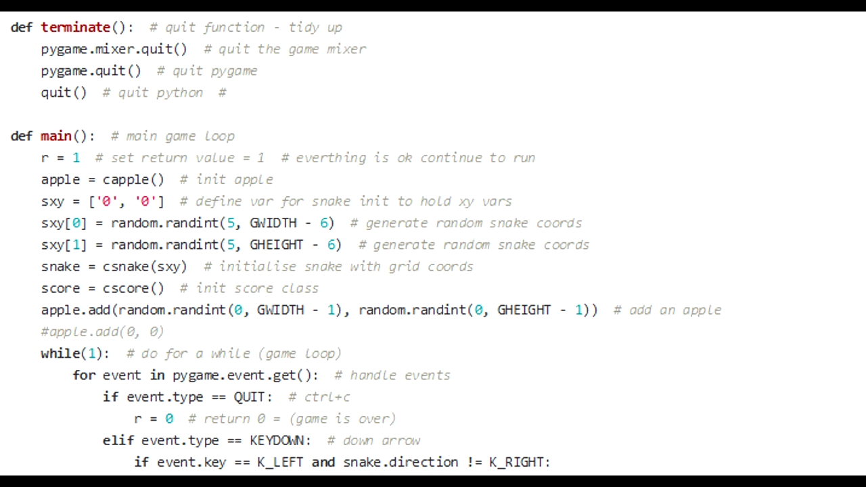
# - Scroll to the main while loop's arrow-key handling setting snake direction and blocking reversals
pyautogui.scroll(-3)
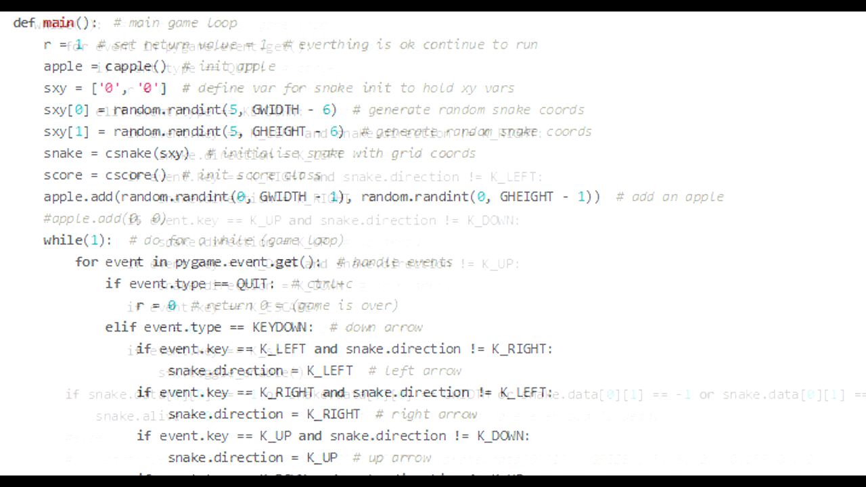
# - Scroll to the wall-collision death check, apple-eating particles.seed bursts and corner-apple bonus scoring
pyautogui.scroll(-3)
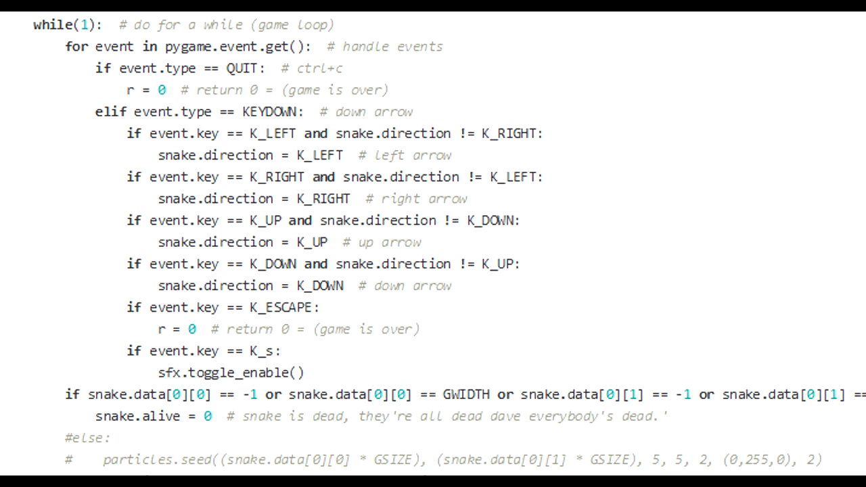
pyautogui.scroll(-3)
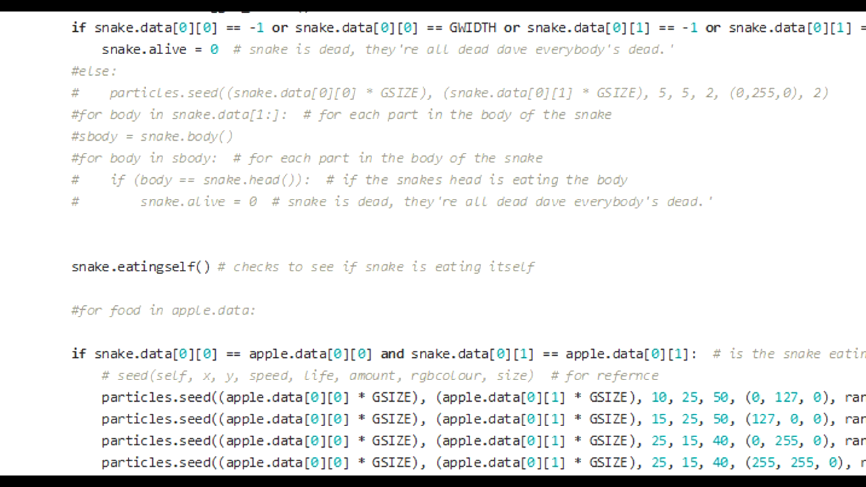
pyautogui.scroll(-3)
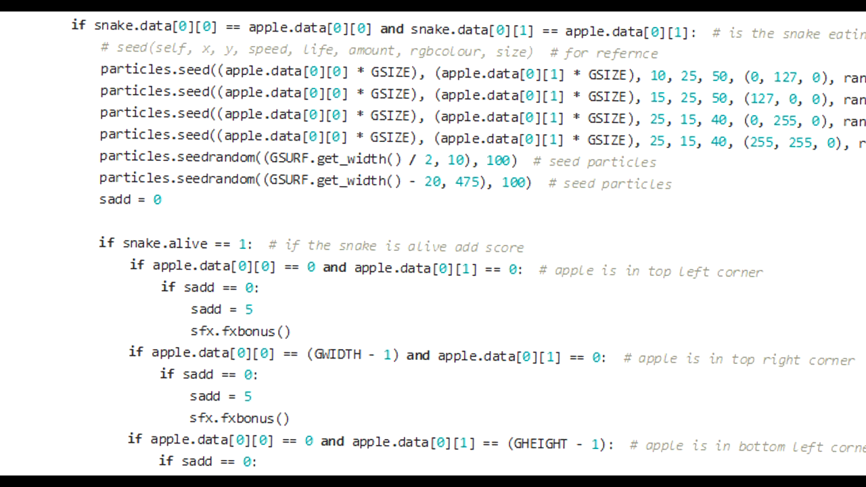
# - Scroll to the snake.alive block setting sadd 5 for corner apples and 2 for edge apples
pyautogui.scroll(-3)
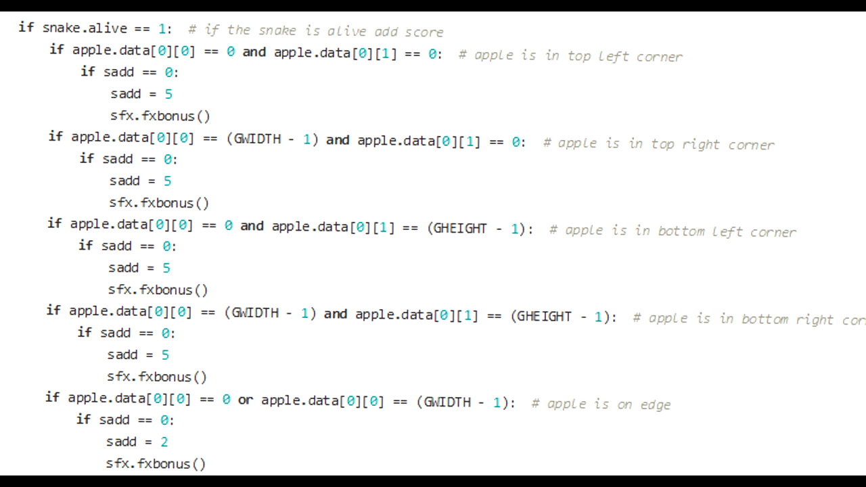
# - Scroll to apple.add with music queue and eat sound, tail removal and direction-based snake movement
pyautogui.scroll(-3)
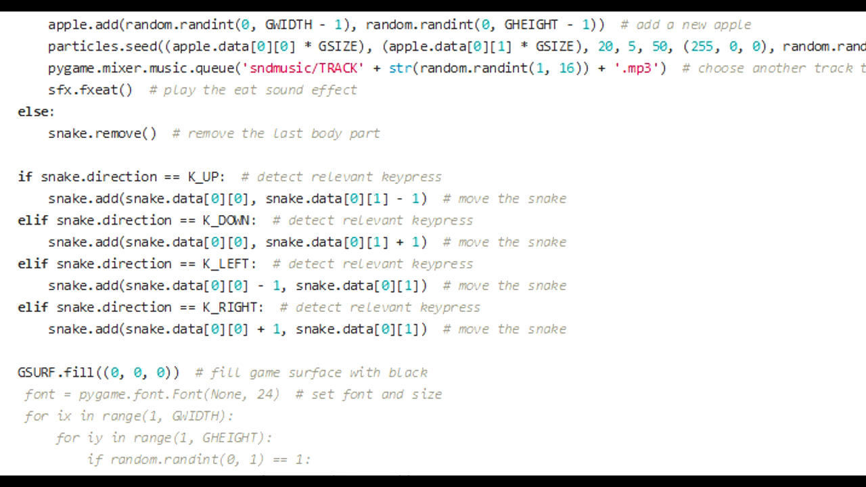
# - Scroll to the background digits, particle drawing loop, snake and apple drawing and score text rendering
pyautogui.scroll(-3)
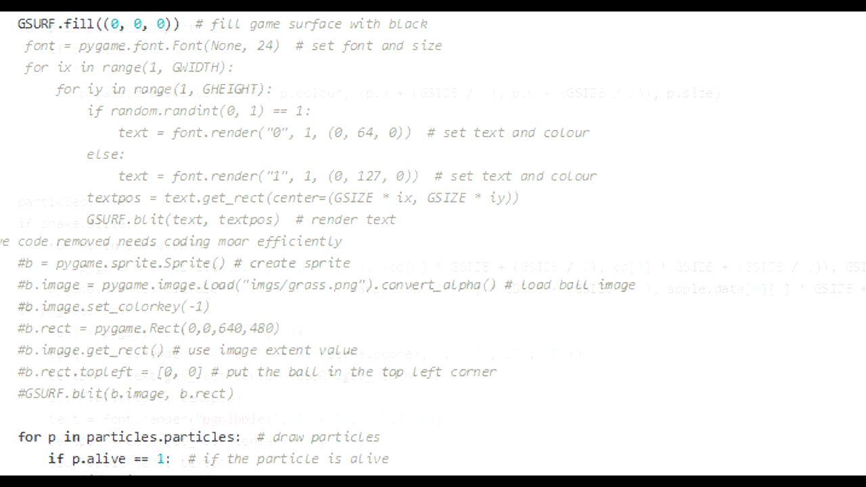
pyautogui.scroll(-3)
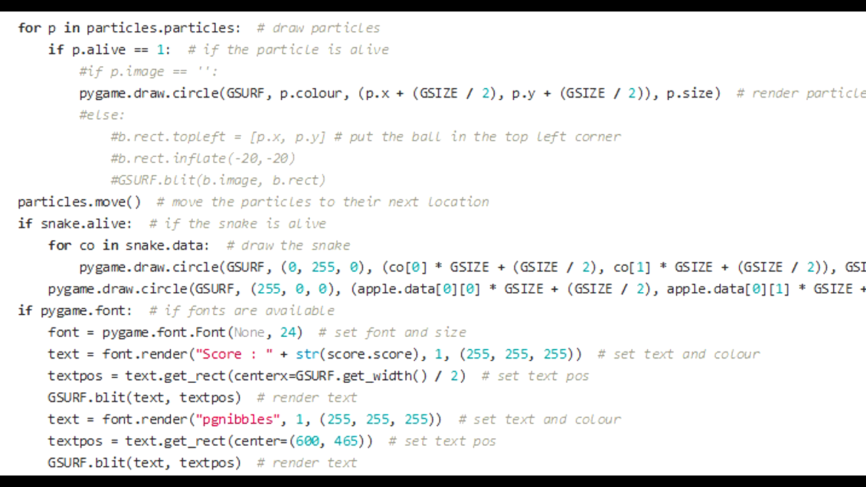
# - Scroll to the 30 fps frame flip, death branch printing the score and the __main__ pygame/music init
pyautogui.scroll(-3)
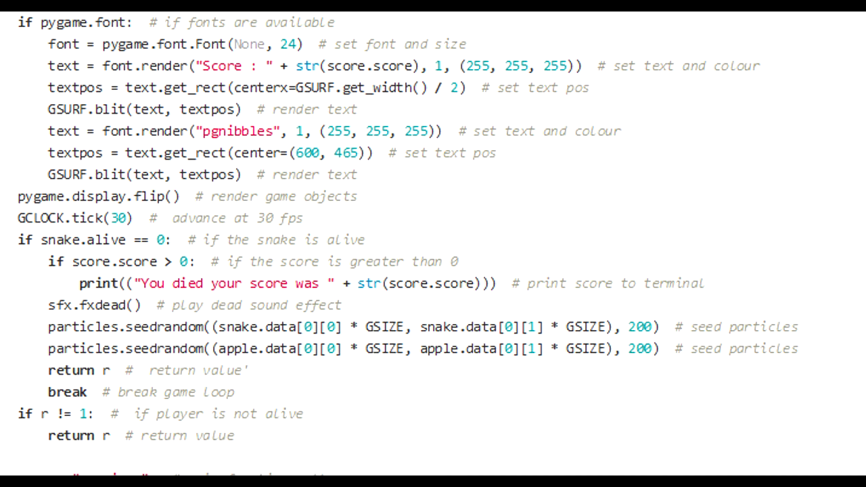
pyautogui.scroll(-3)
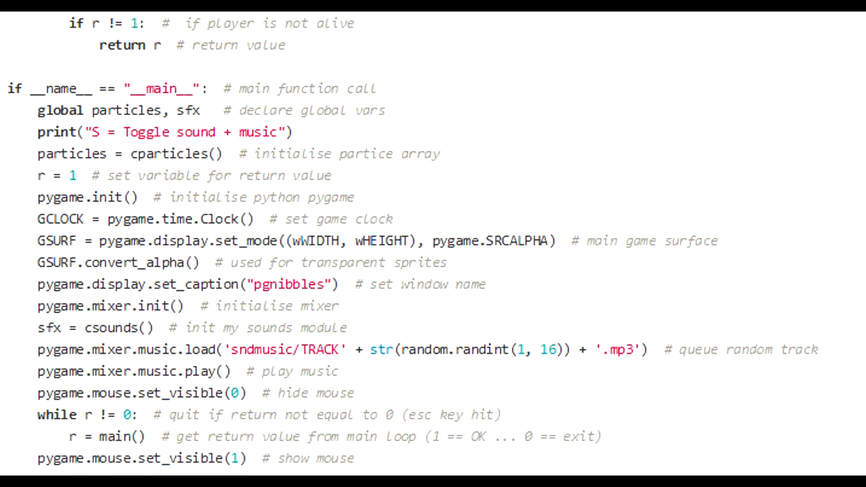